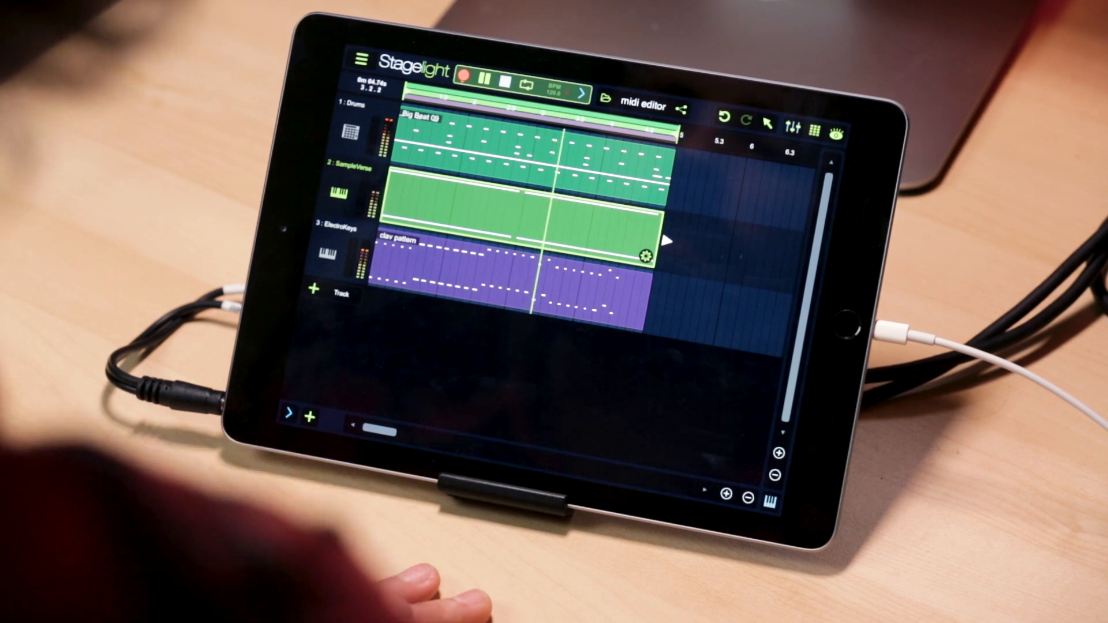
# Step: Open the green SampleVerse clip in the MIDI editor
pyautogui.click(504, 79)
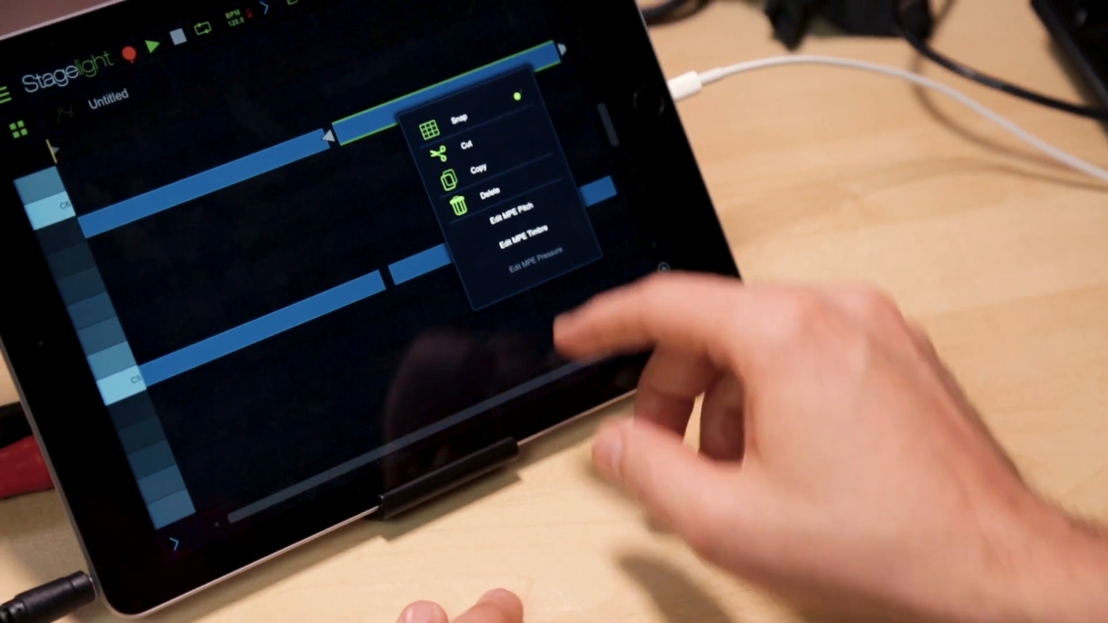
# Step: Choose Edit MPE Timbre from the recorded note's context menu
pyautogui.click(523, 233)
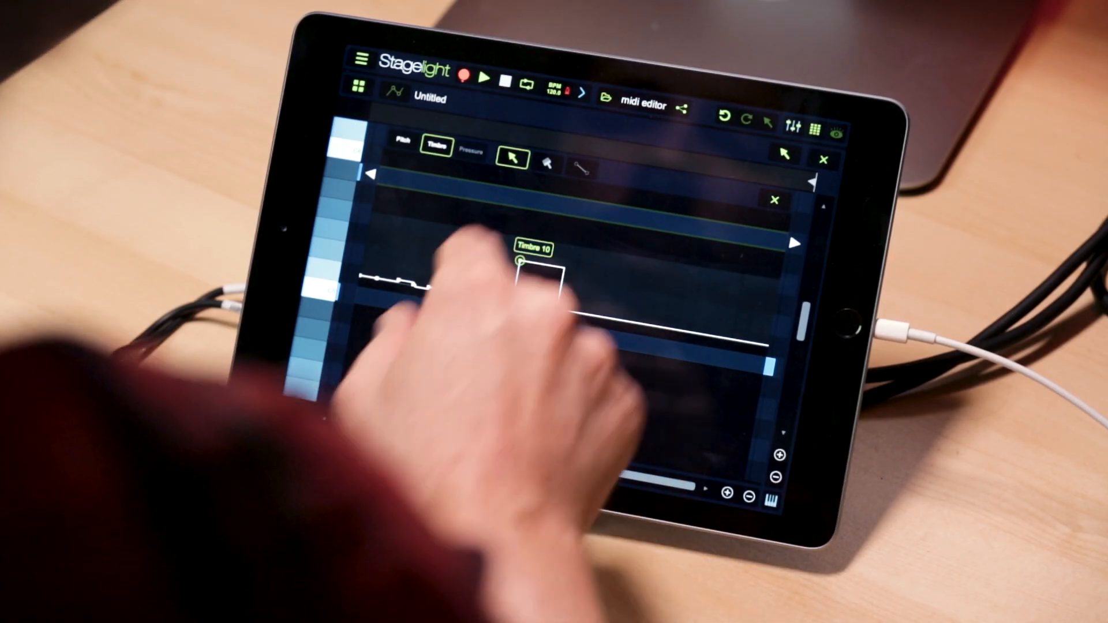
# Step: Paint a smooth timbre hump with the pencil tool, then select the line tool
pyautogui.click(546, 165)
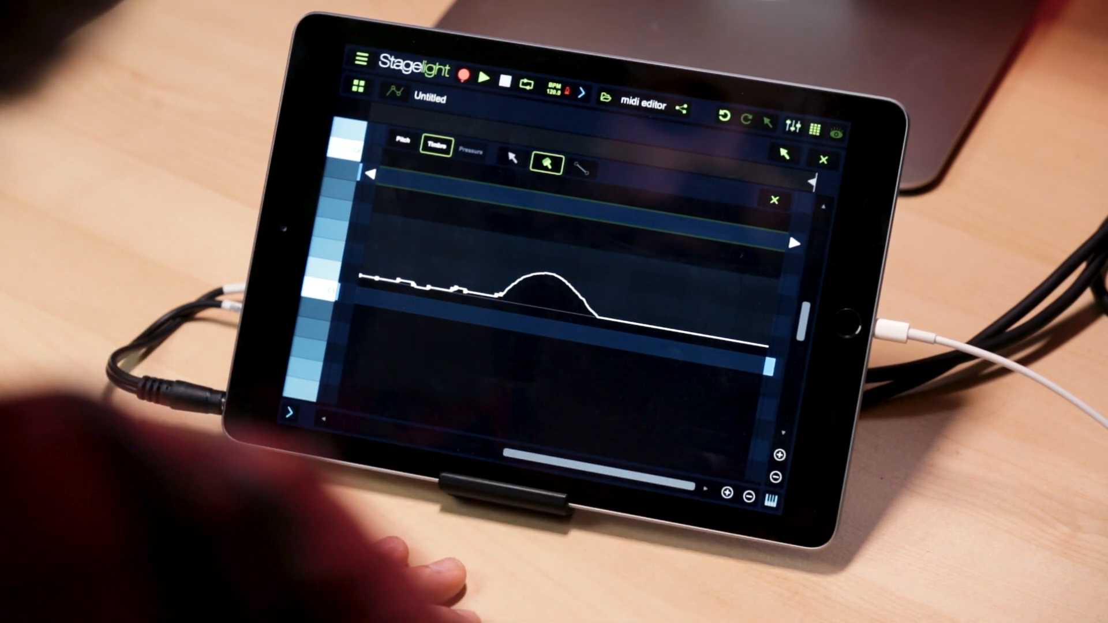
pyautogui.click(582, 170)
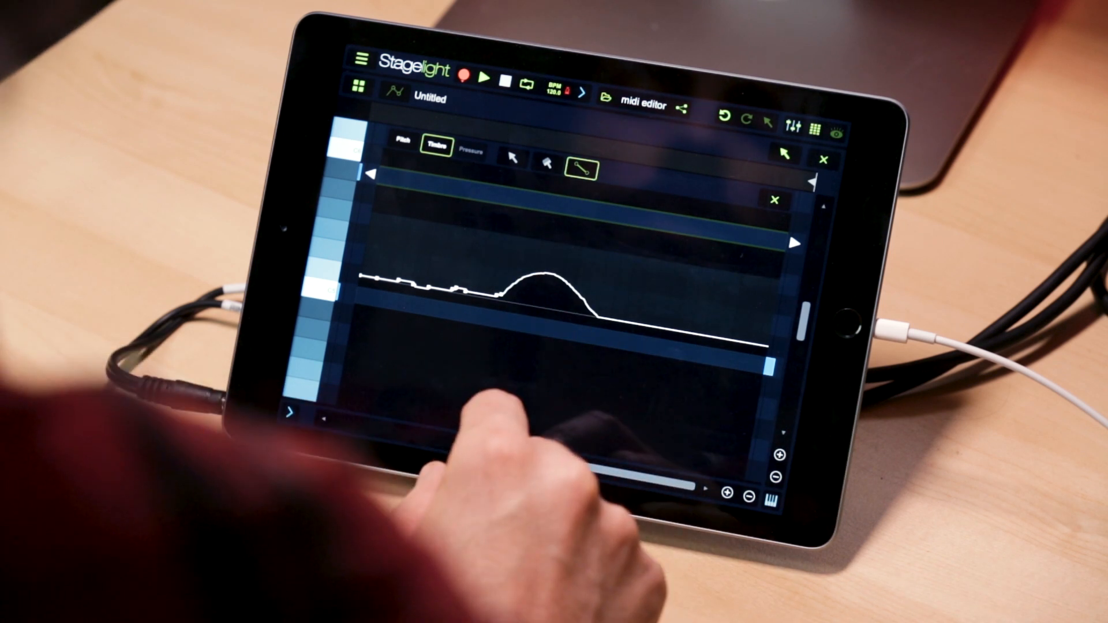